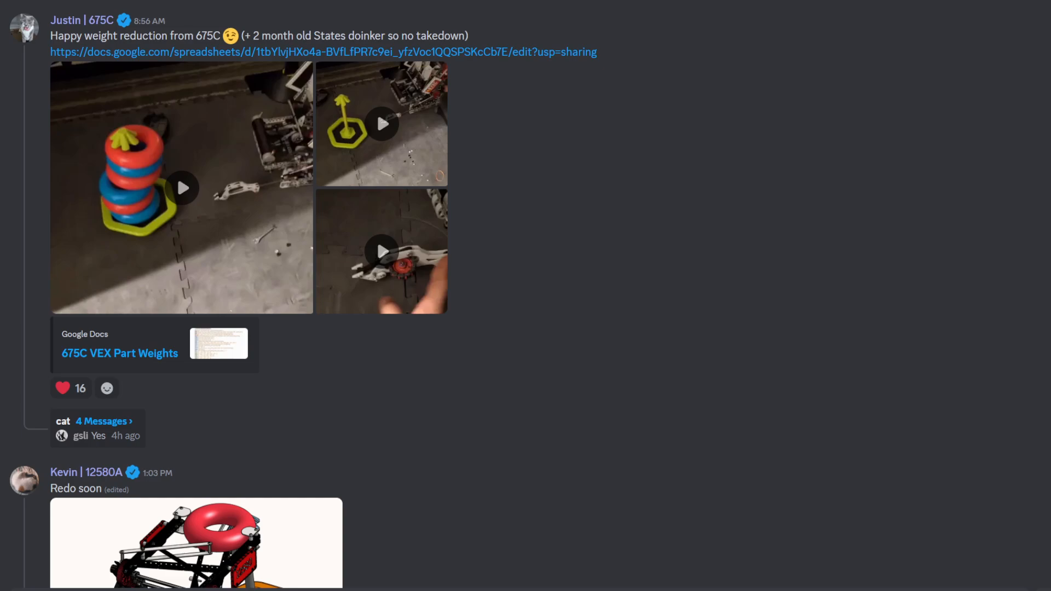
{"action": "mouse_move", "coordinate": [618, 330]}
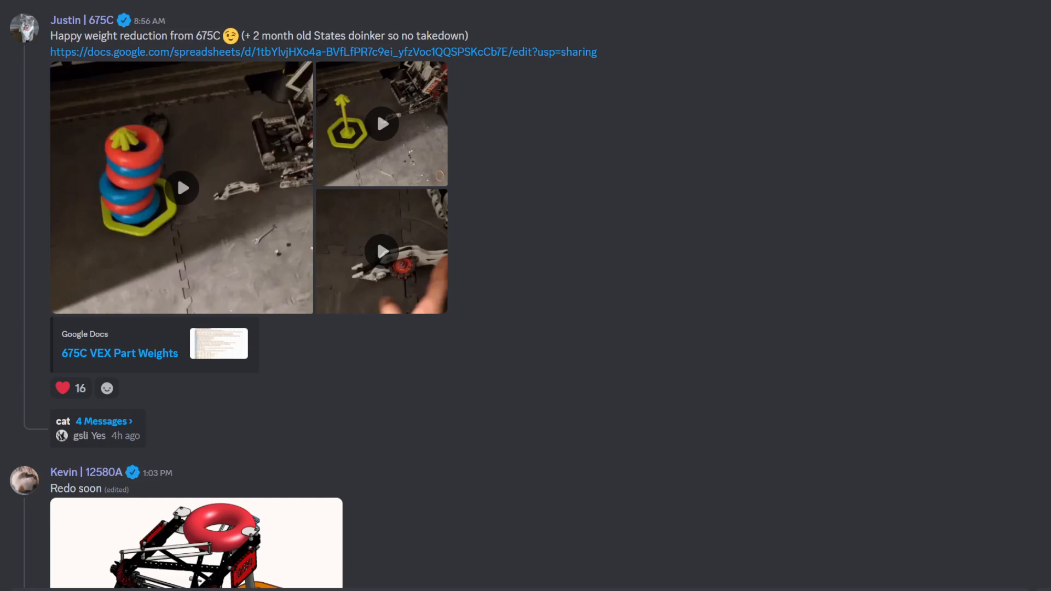
{"action": "mouse_move", "coordinate": [760, 414]}
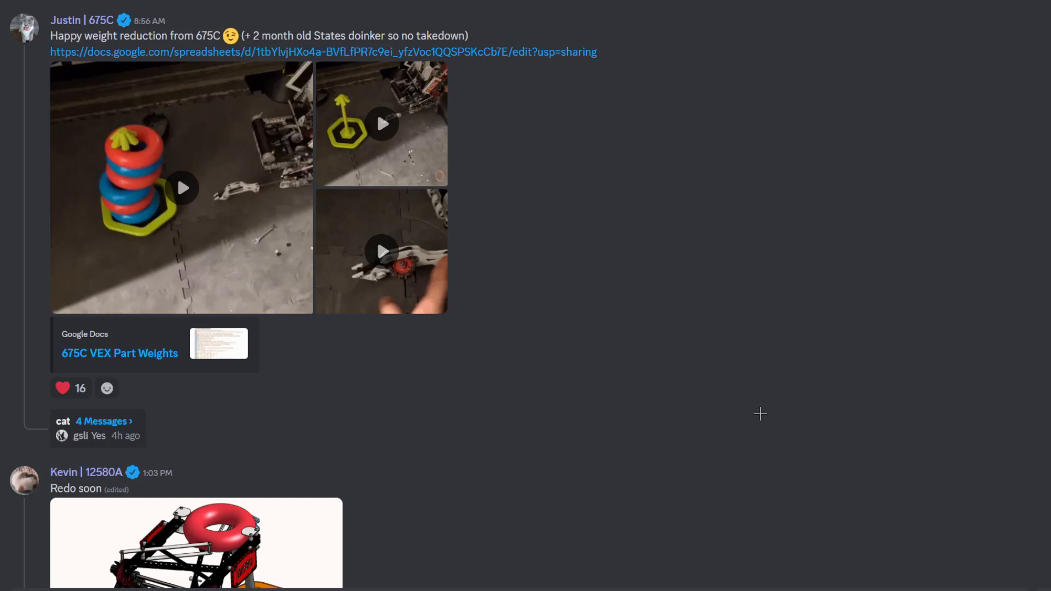
{"action": "mouse_move", "coordinate": [679, 402]}
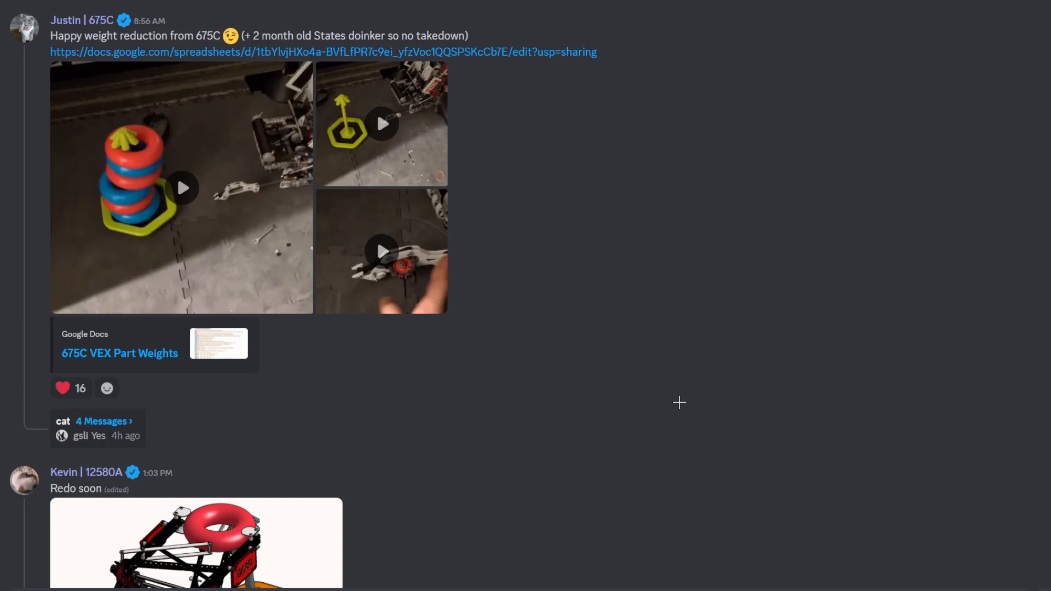
{"action": "mouse_move", "coordinate": [934, 358]}
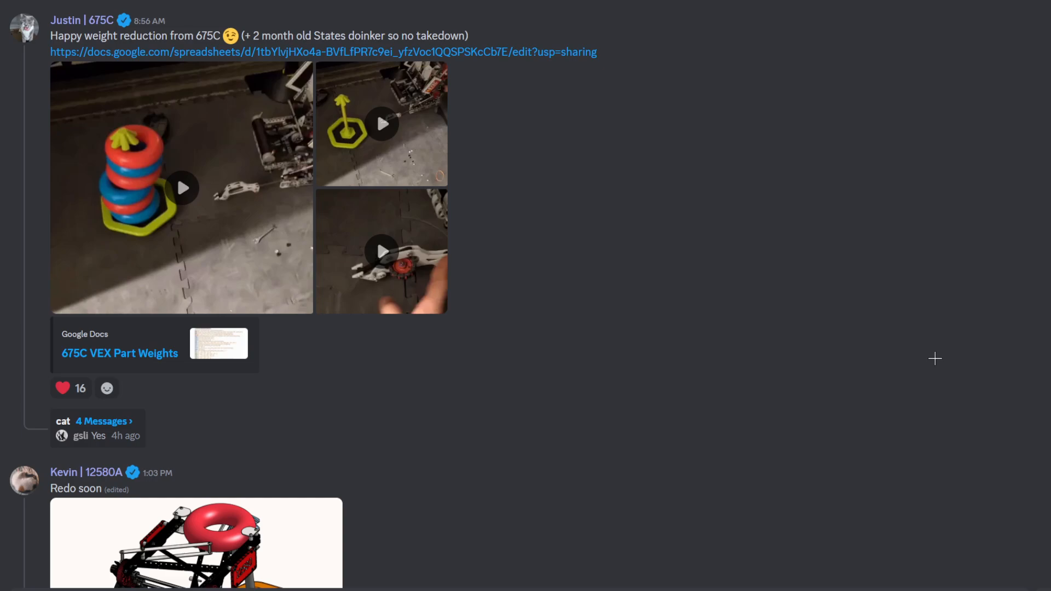
{"action": "mouse_move", "coordinate": [956, 86]}
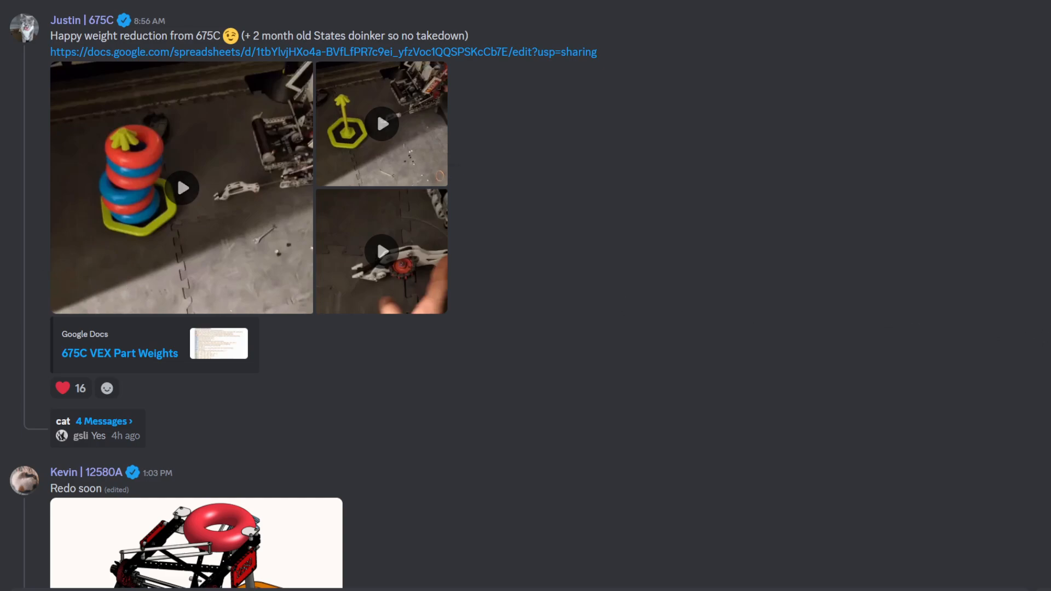
Step: View the 675C VEX Part Weights spreadsheet and scroll through its rows
{"action": "left_click", "coordinate": [119, 353]}
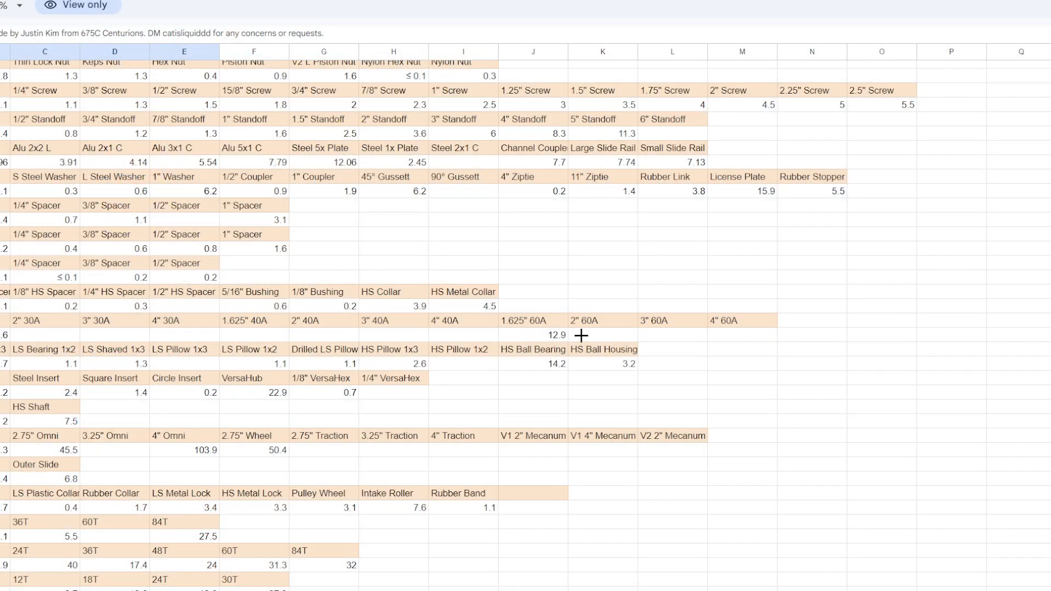
{"action": "scroll", "scroll_direction": "down", "scroll_amount": 3}
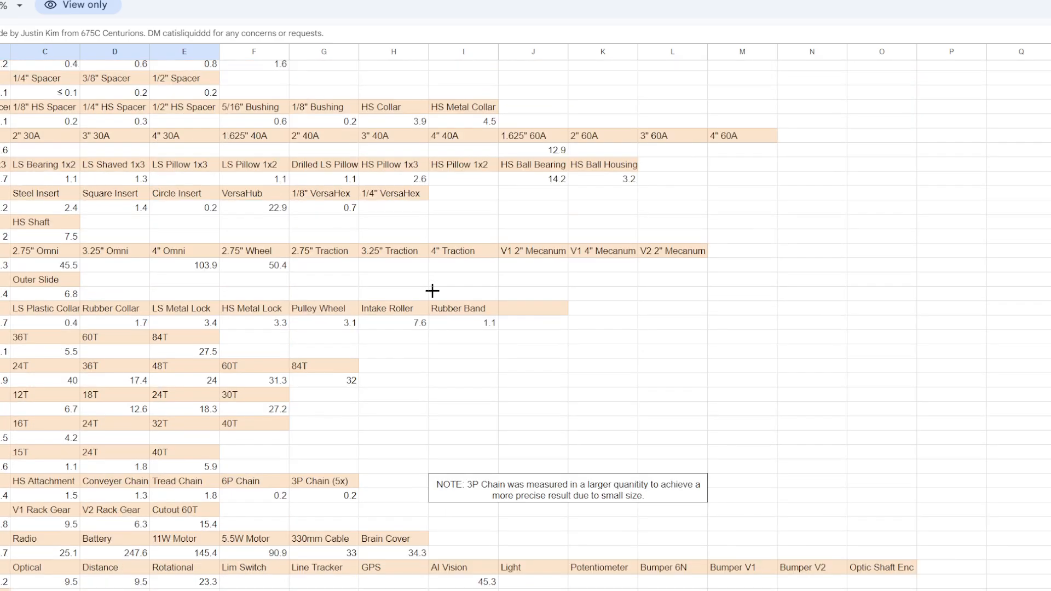
{"action": "scroll", "scroll_direction": "up", "scroll_amount": 3}
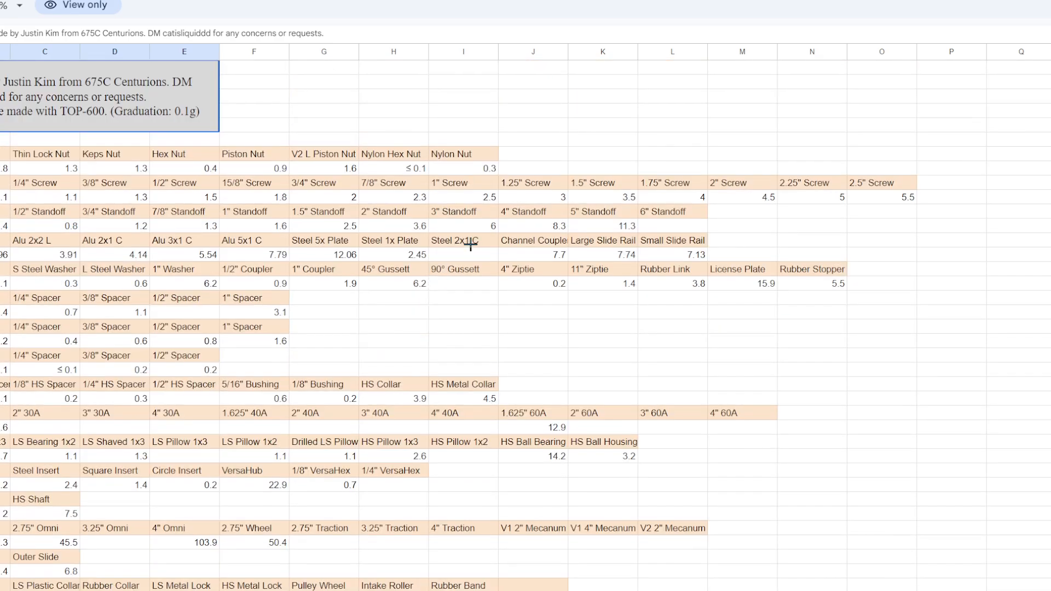
{"action": "mouse_move", "coordinate": [470, 244]}
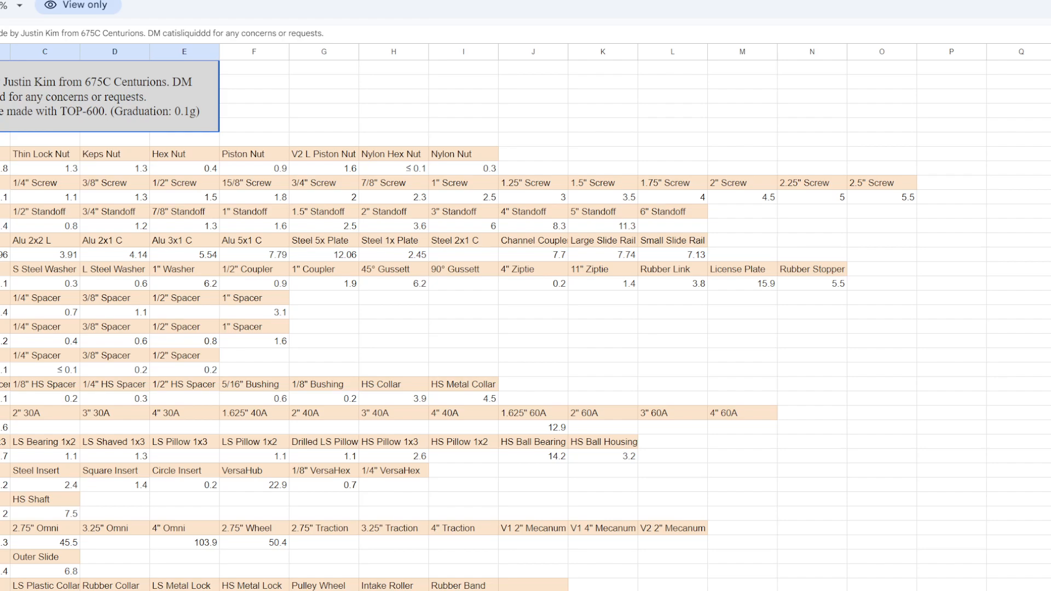
{"action": "mouse_move", "coordinate": [669, 348]}
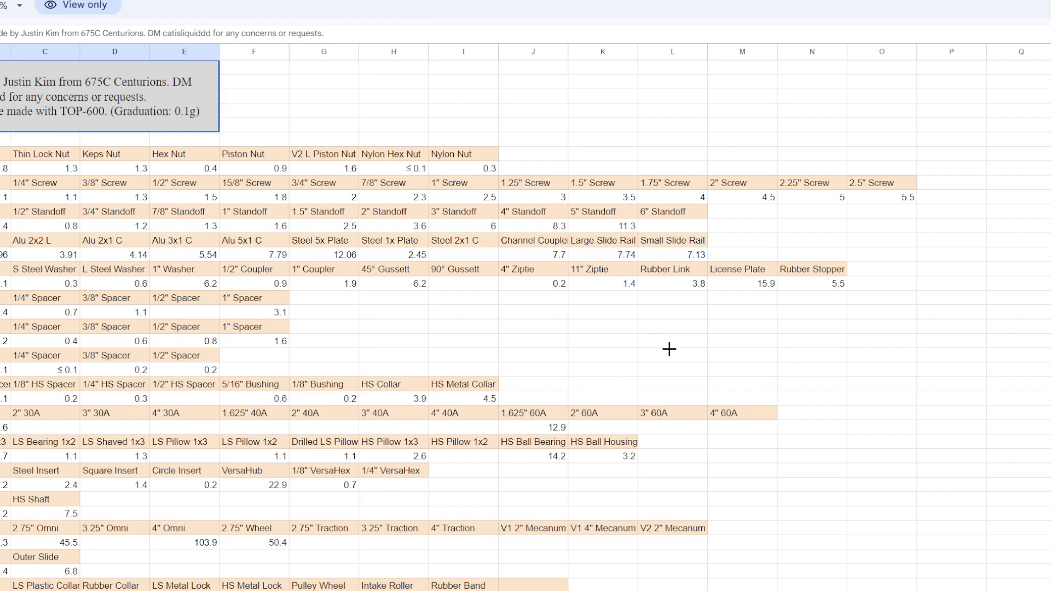
{"action": "scroll", "scroll_direction": "down", "scroll_amount": 3}
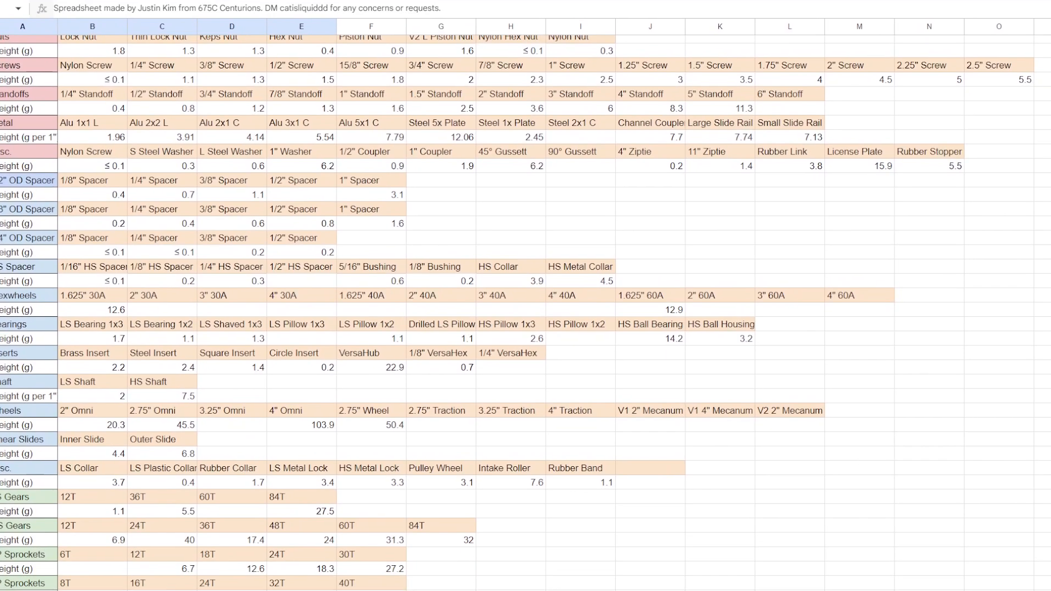
{"action": "scroll", "scroll_direction": "down", "scroll_amount": 3}
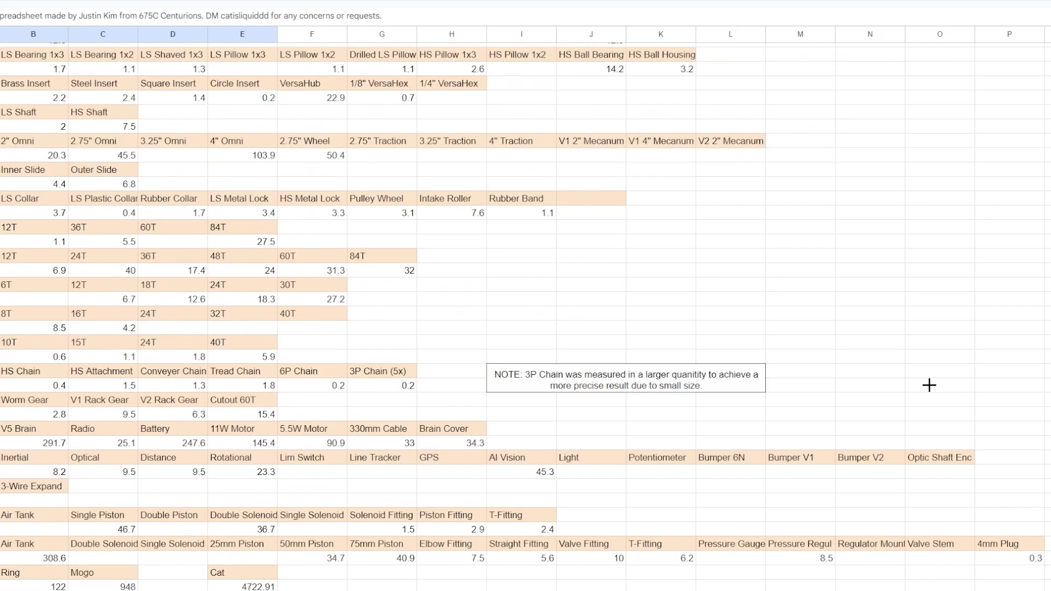
{"action": "scroll", "scroll_direction": "up", "scroll_amount": 3}
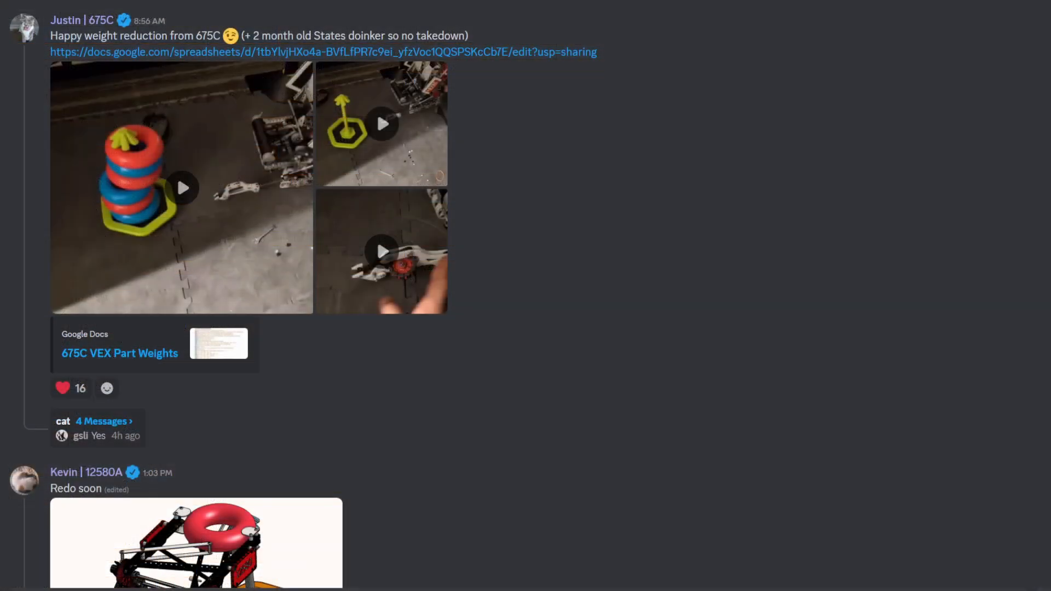
Step: Enlarge the 675C post's doinker video in the media viewer
{"action": "left_click", "coordinate": [183, 188]}
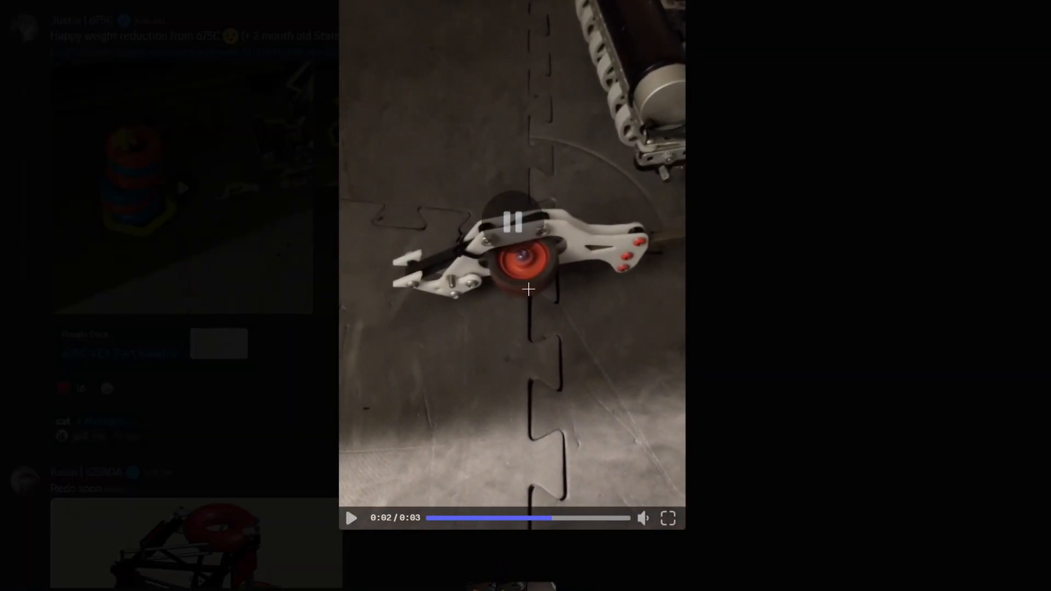
Step: Pause the doinker clip about two seconds into its three-second run
{"action": "left_click", "coordinate": [515, 222]}
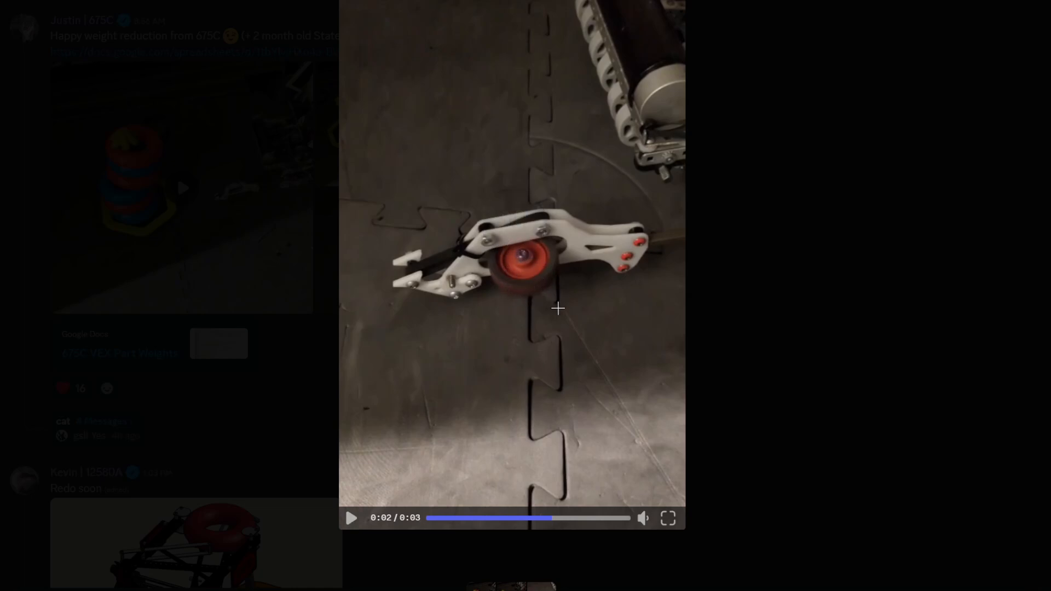
{"action": "mouse_move", "coordinate": [534, 255]}
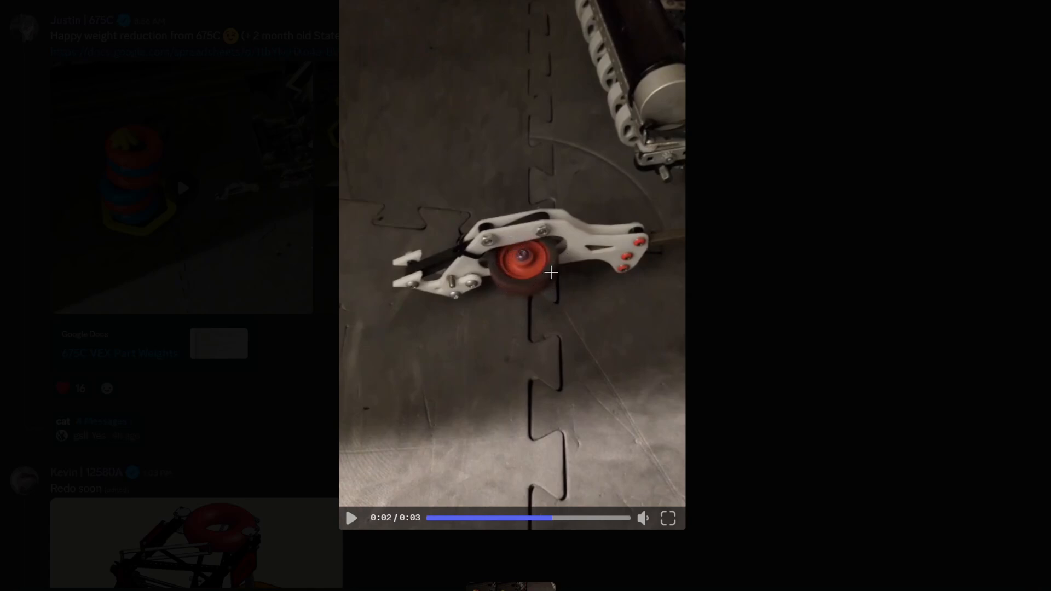
{"action": "mouse_move", "coordinate": [490, 260]}
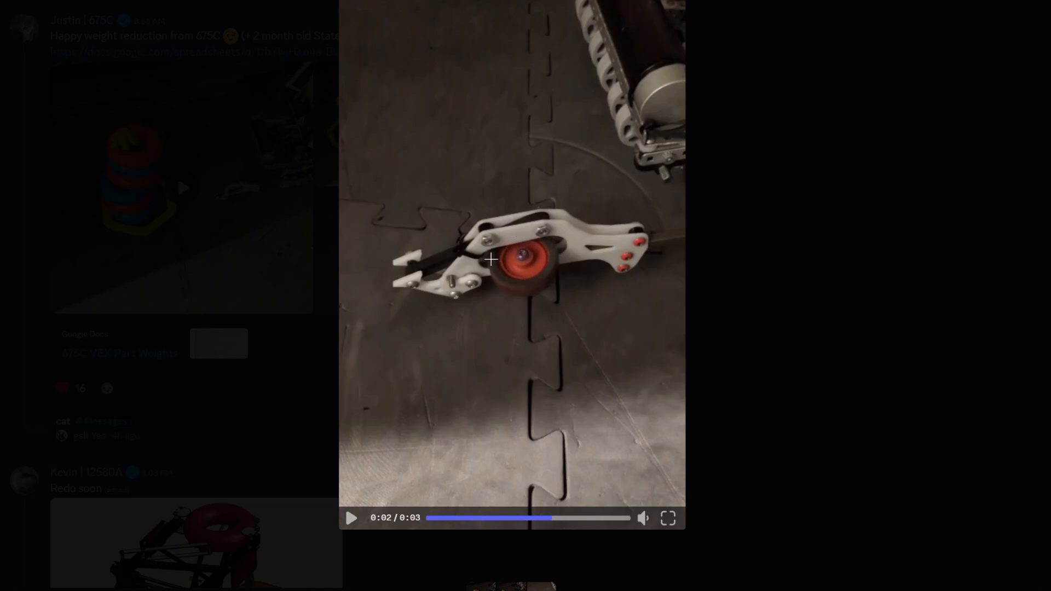
{"action": "mouse_move", "coordinate": [553, 242]}
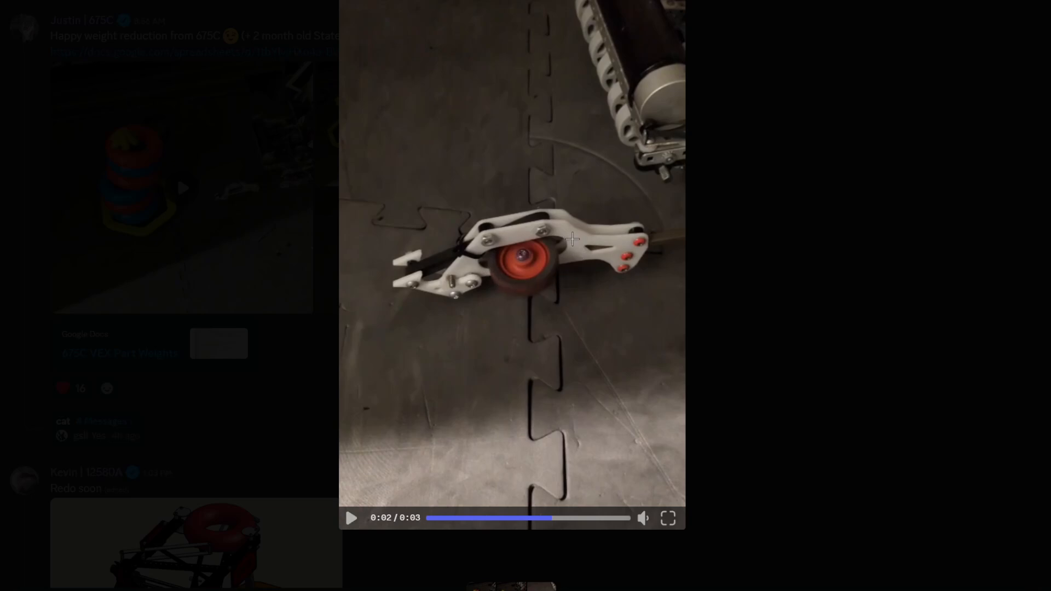
{"action": "mouse_move", "coordinate": [551, 306]}
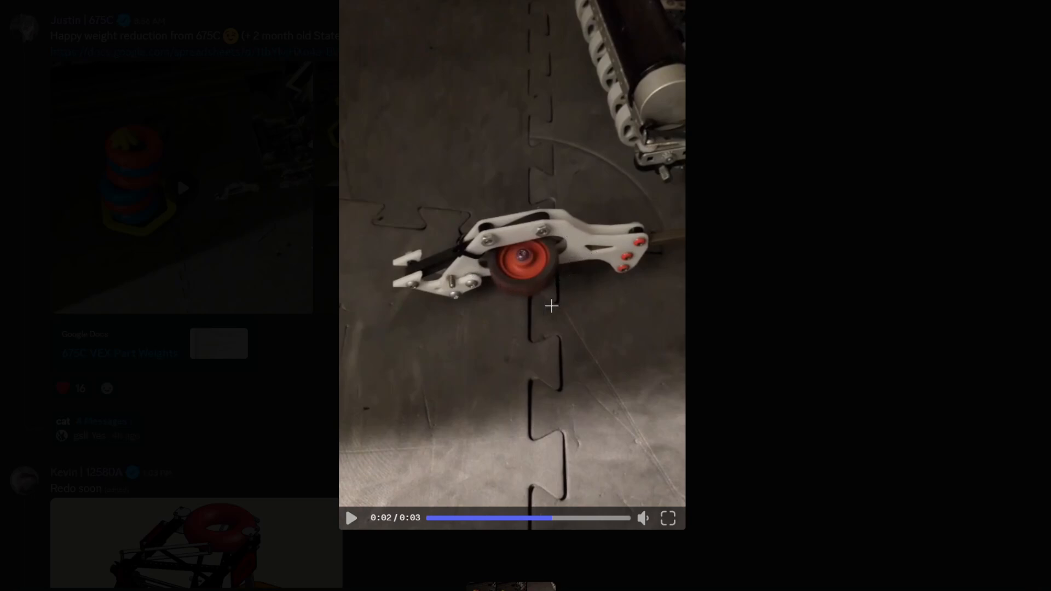
{"action": "mouse_move", "coordinate": [560, 234]}
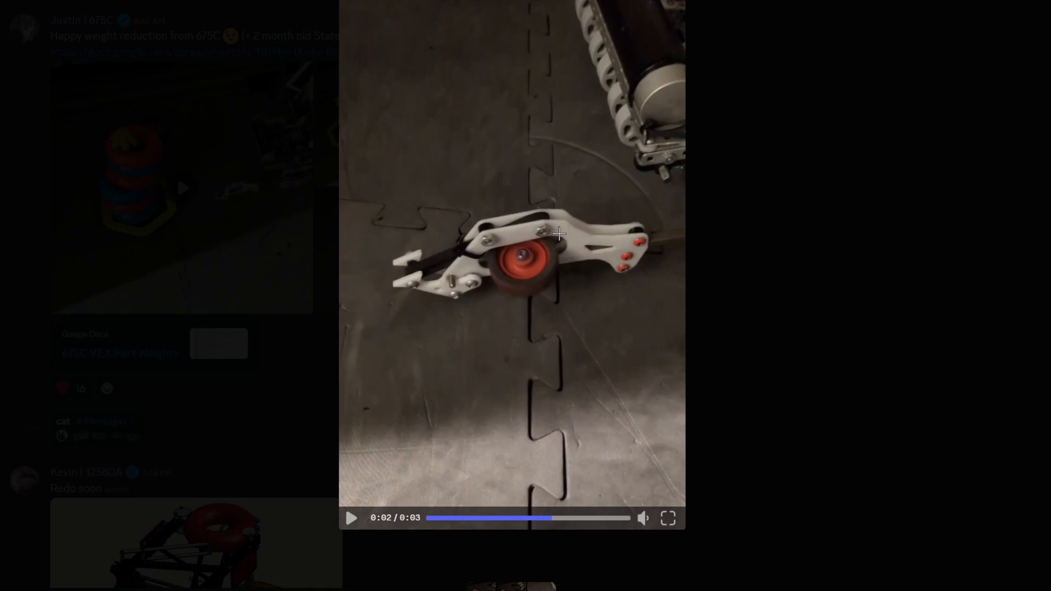
{"action": "mouse_move", "coordinate": [414, 277]}
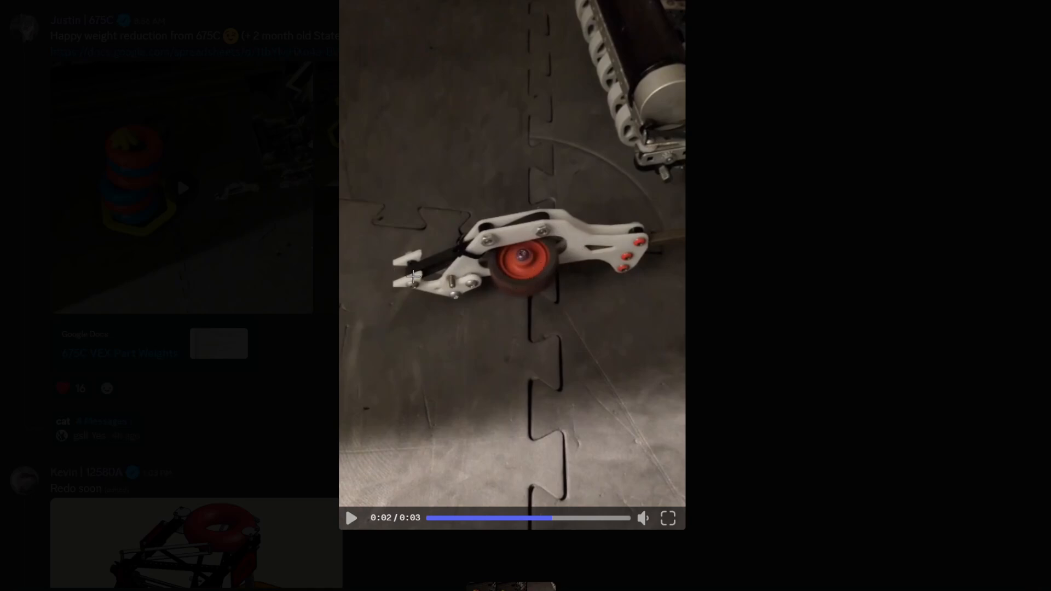
{"action": "mouse_move", "coordinate": [436, 260]}
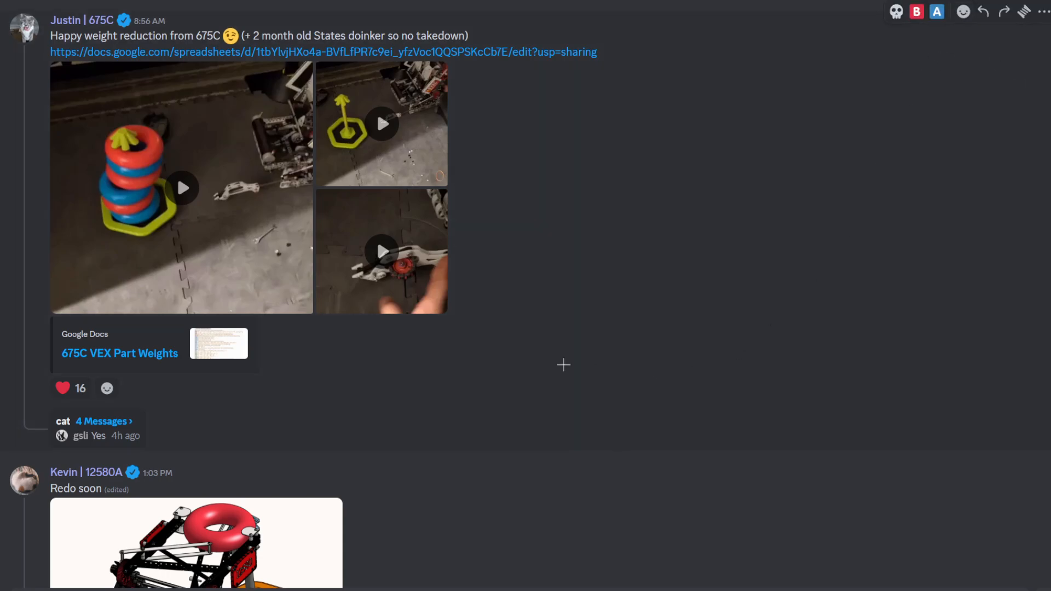
Step: Pause Rayane's "Is the edit bad?" clip and enlarge Parker's "Cleanest vex field" photo
{"action": "scroll", "scroll_direction": "up", "scroll_amount": 3}
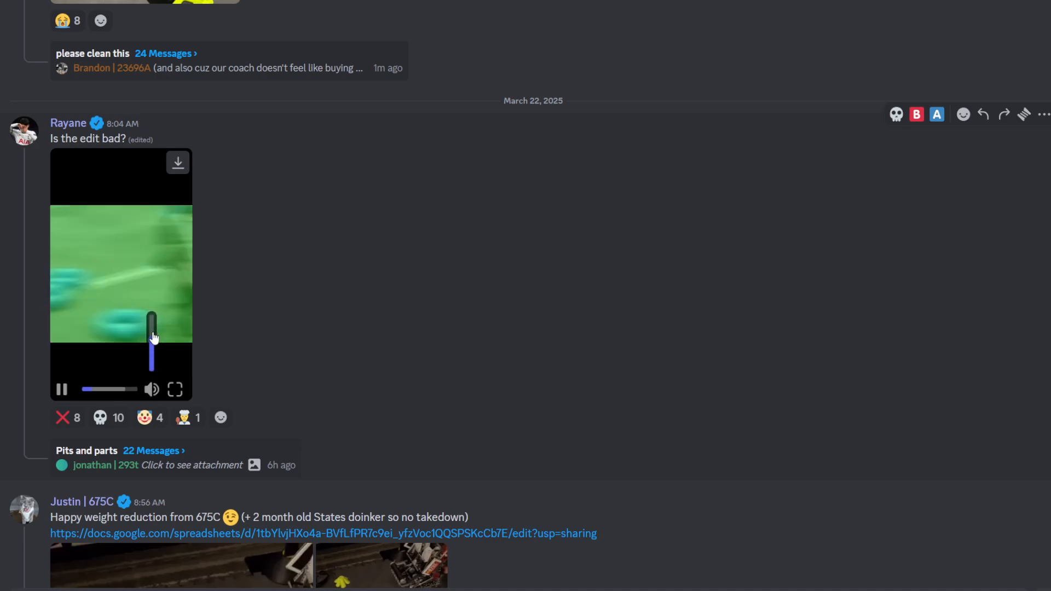
{"action": "left_click", "coordinate": [61, 390]}
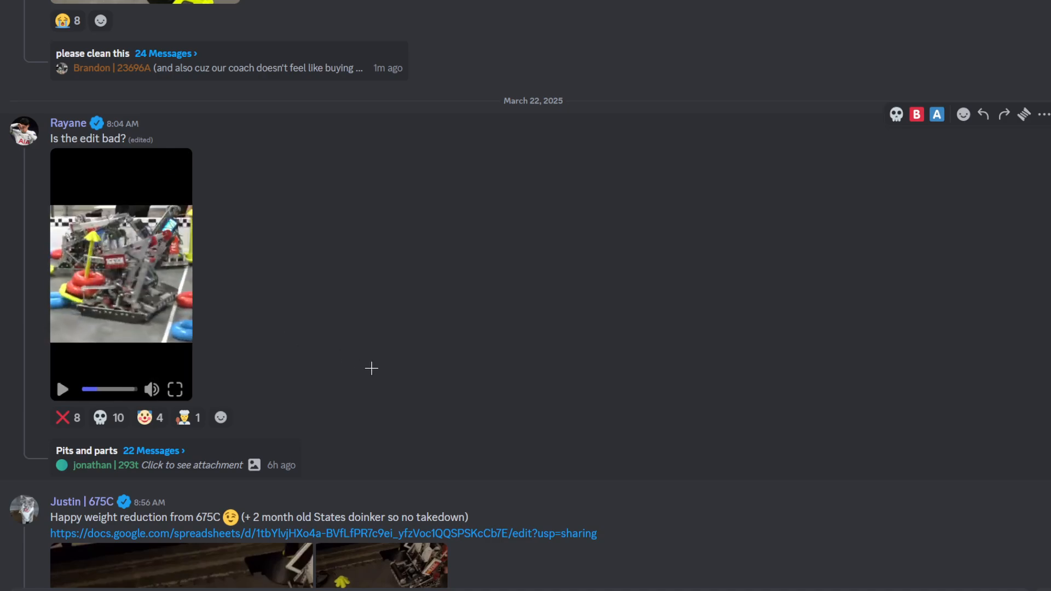
{"action": "scroll", "scroll_direction": "up", "scroll_amount": 3}
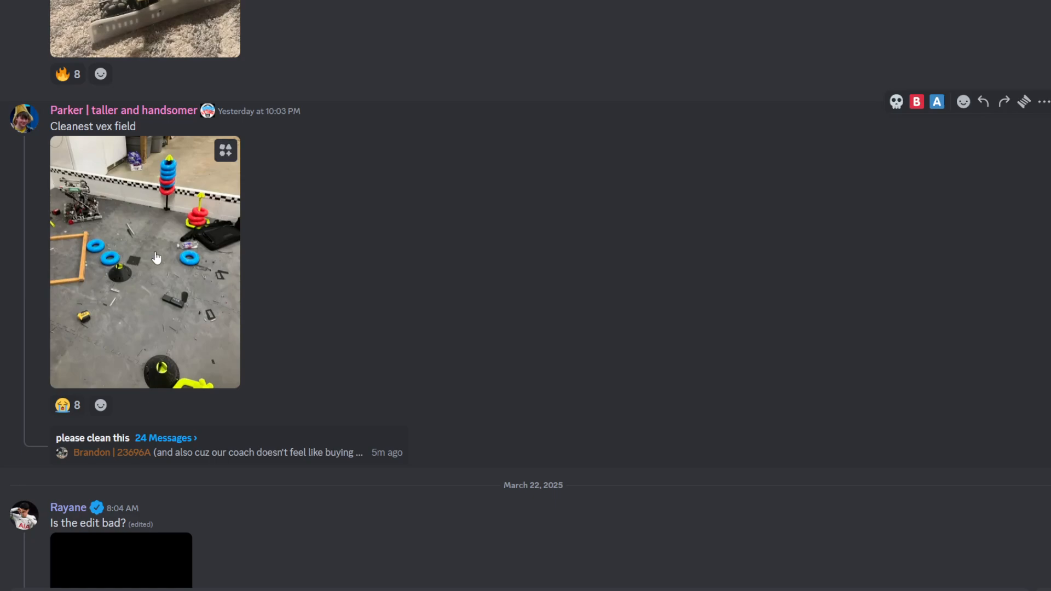
{"action": "left_click", "coordinate": [144, 262]}
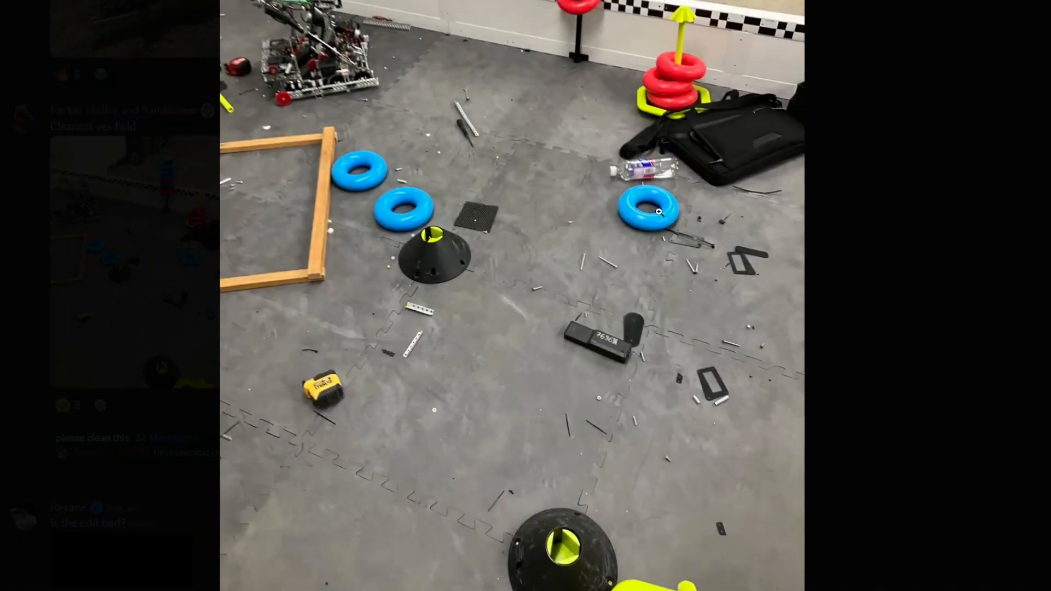